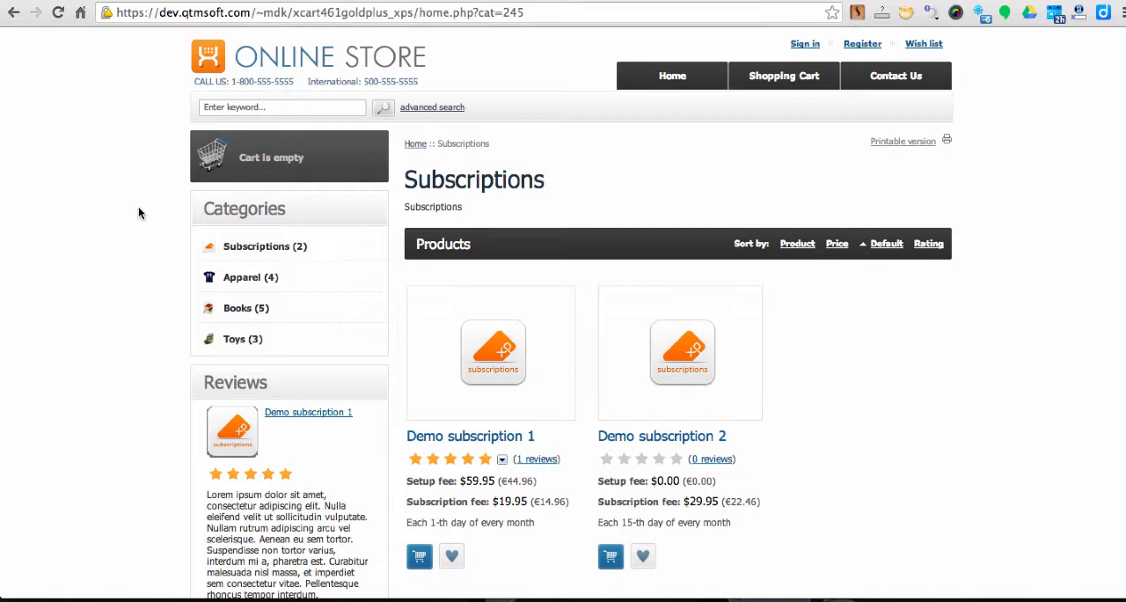
mouse_move(160, 292)
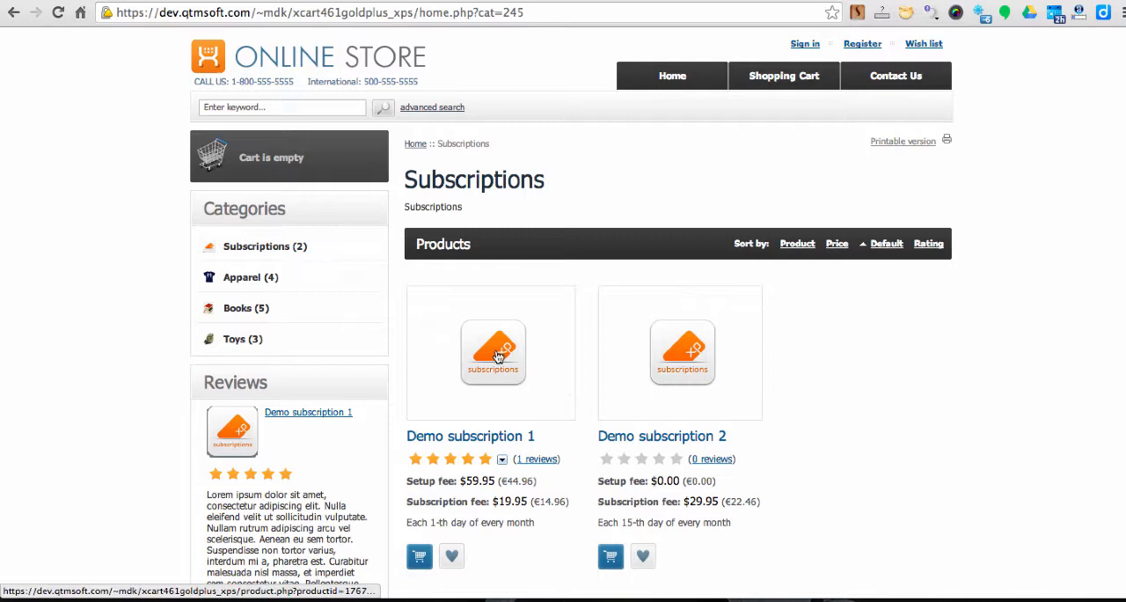
- View Demo subscription 1's product page with its setup and subscription fee lines
left_click(493, 354)
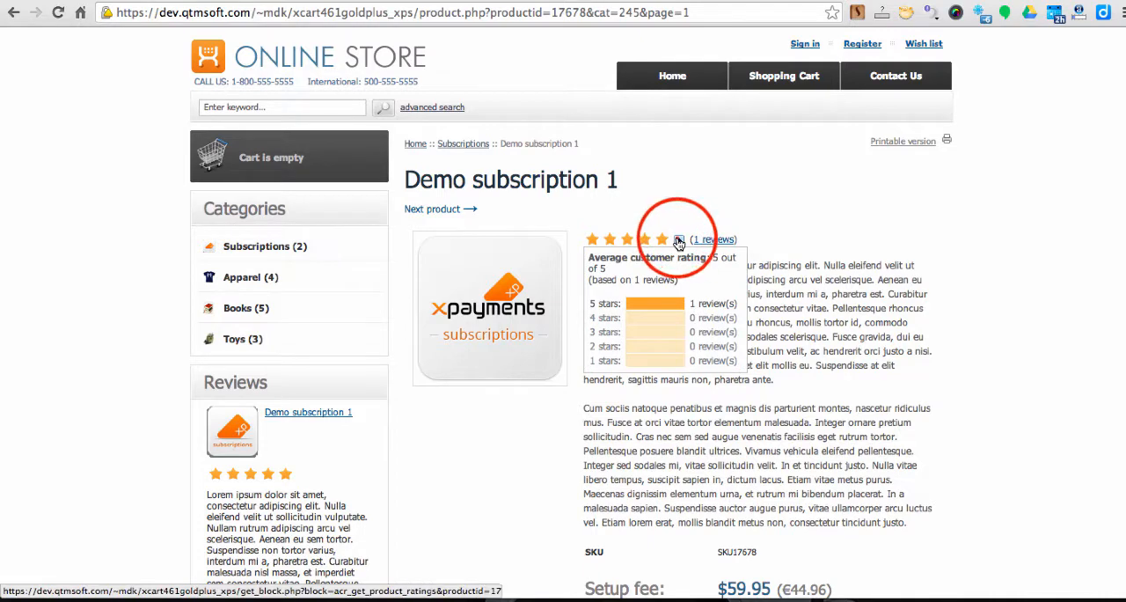
scroll("down", 3)
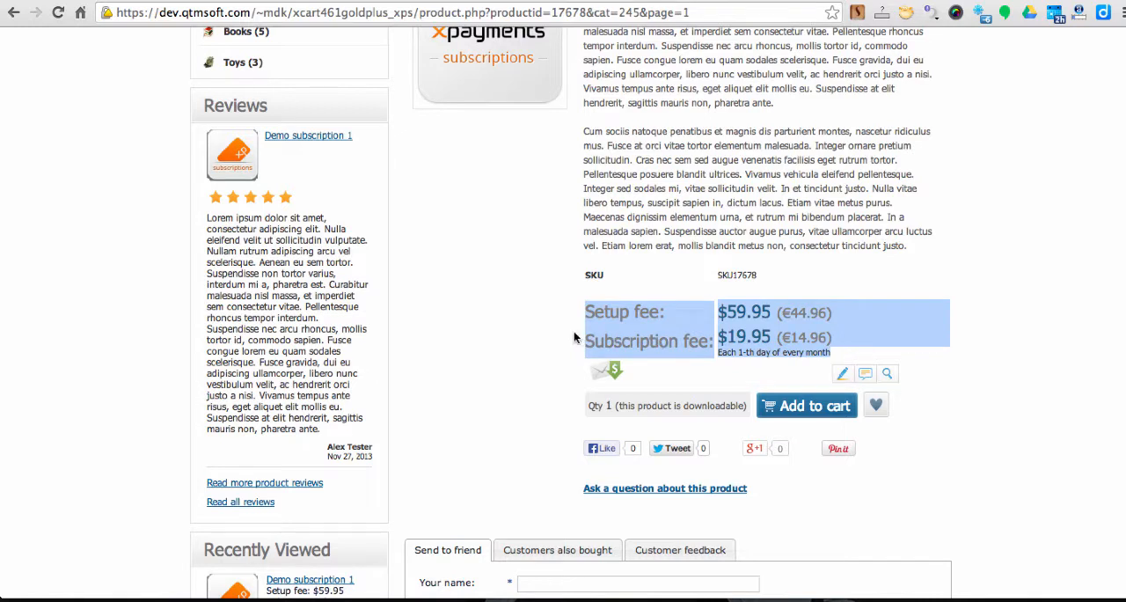
mouse_move(707, 395)
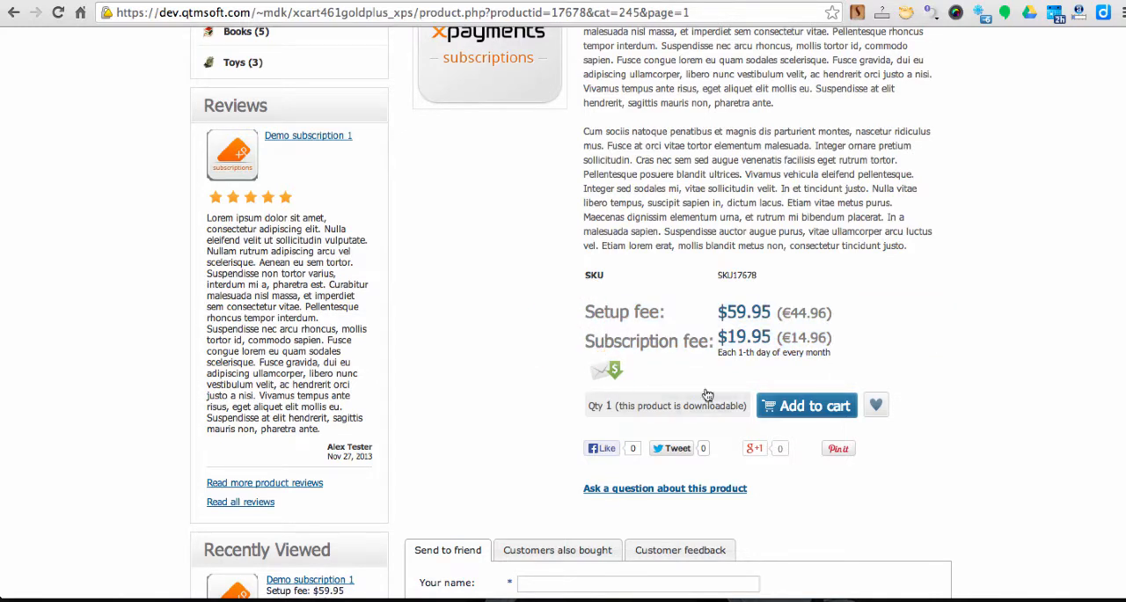
- Add Demo subscription 1 to the cart, check out, accept the terms and submit the order
left_click(806, 405)
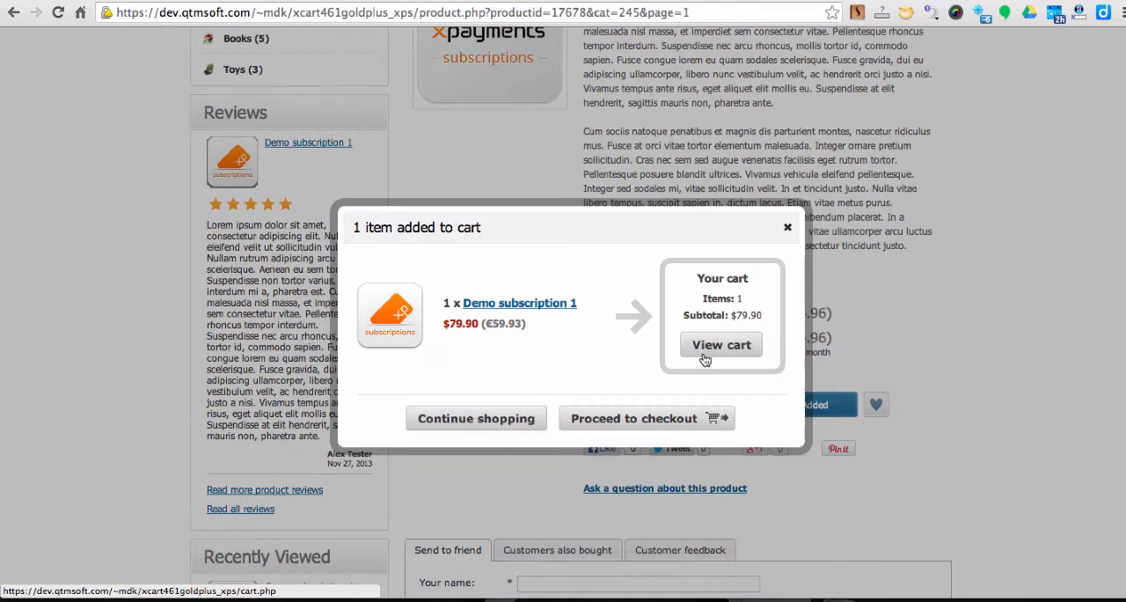
left_click(722, 345)
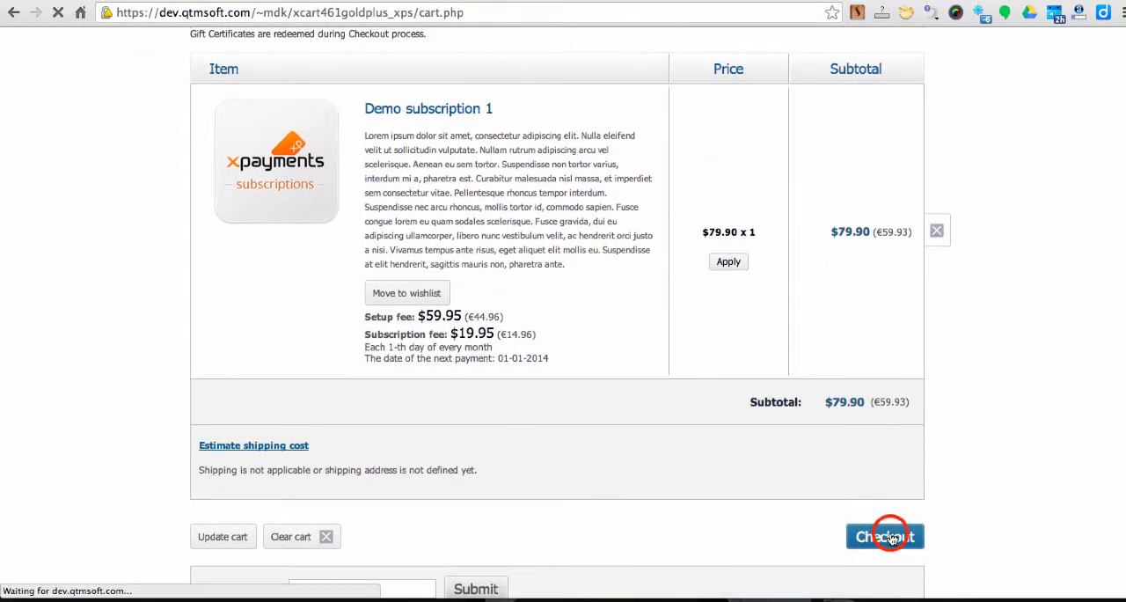
left_click(887, 537)
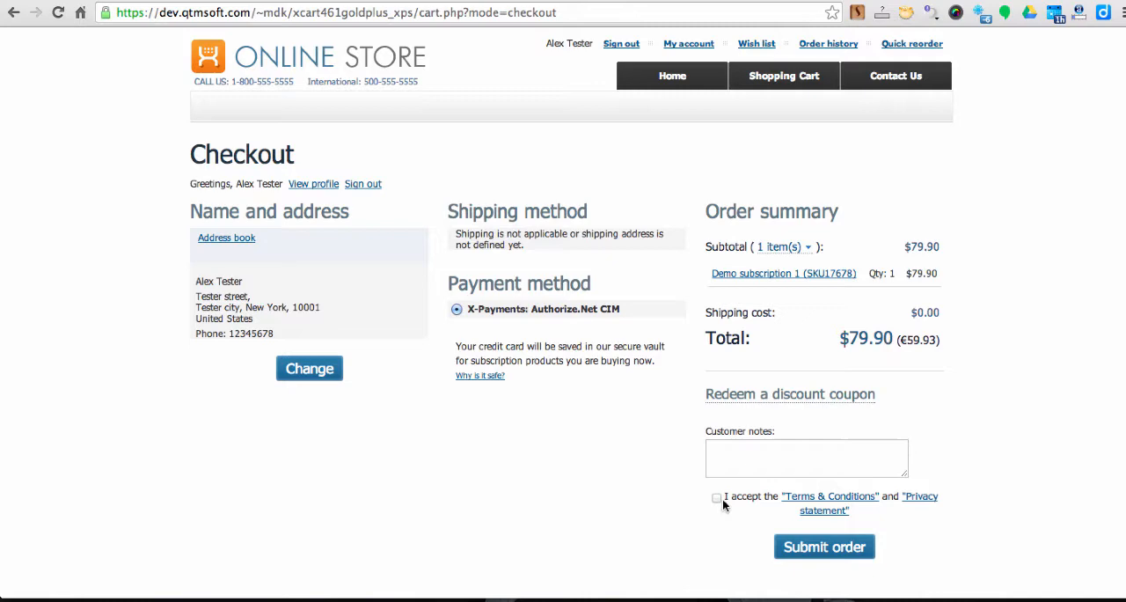
left_click(823, 546)
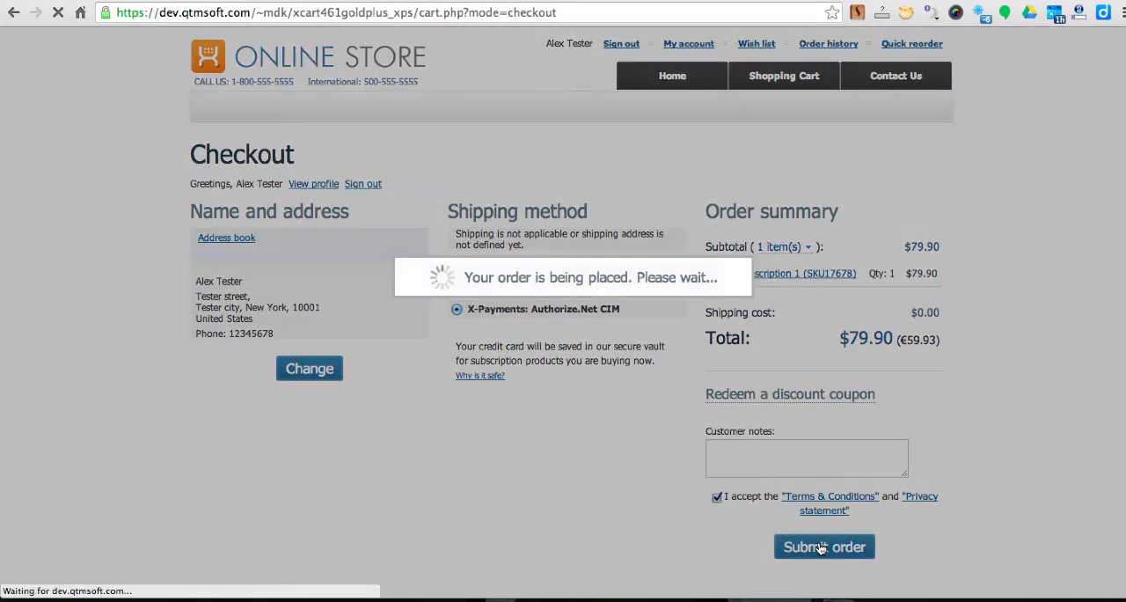
left_click(823, 546)
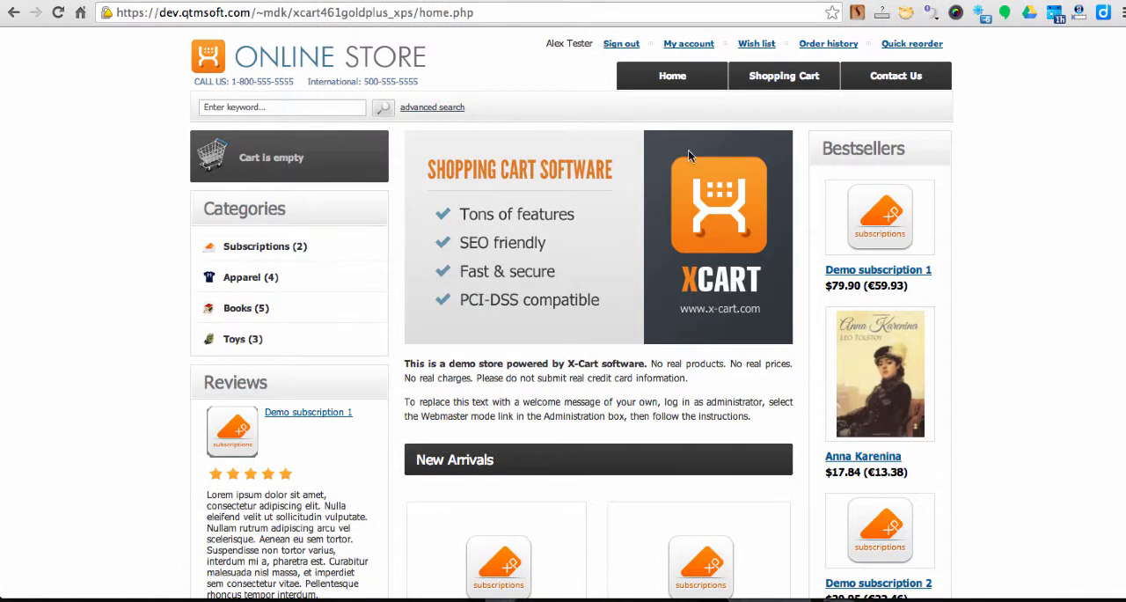
- View the customer account's Subscriptions list showing Demo subscription 1
left_click(688, 42)
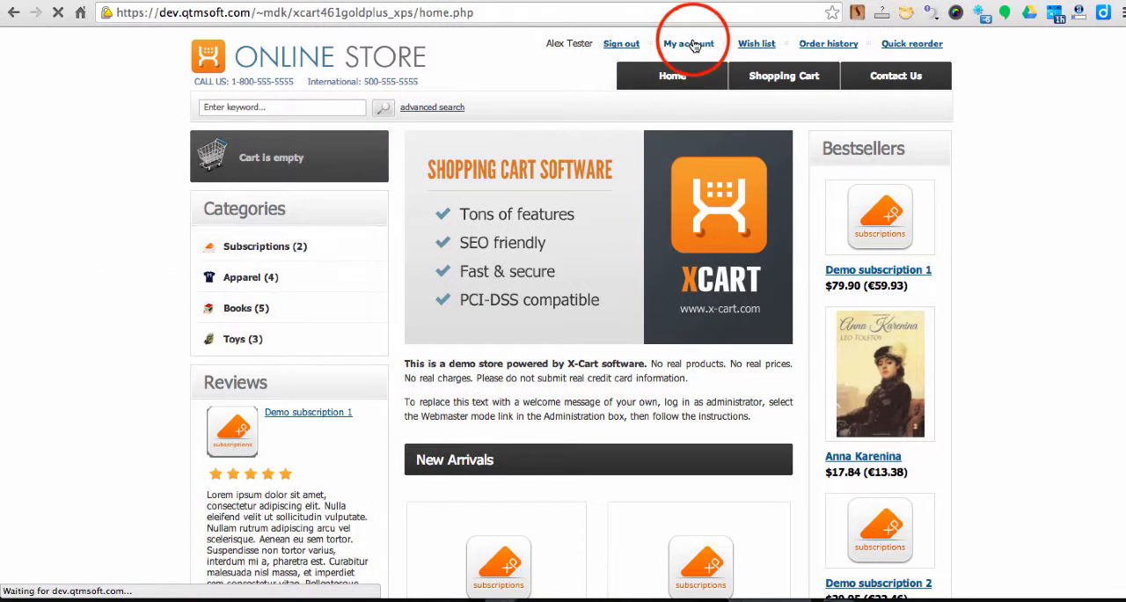
left_click(688, 42)
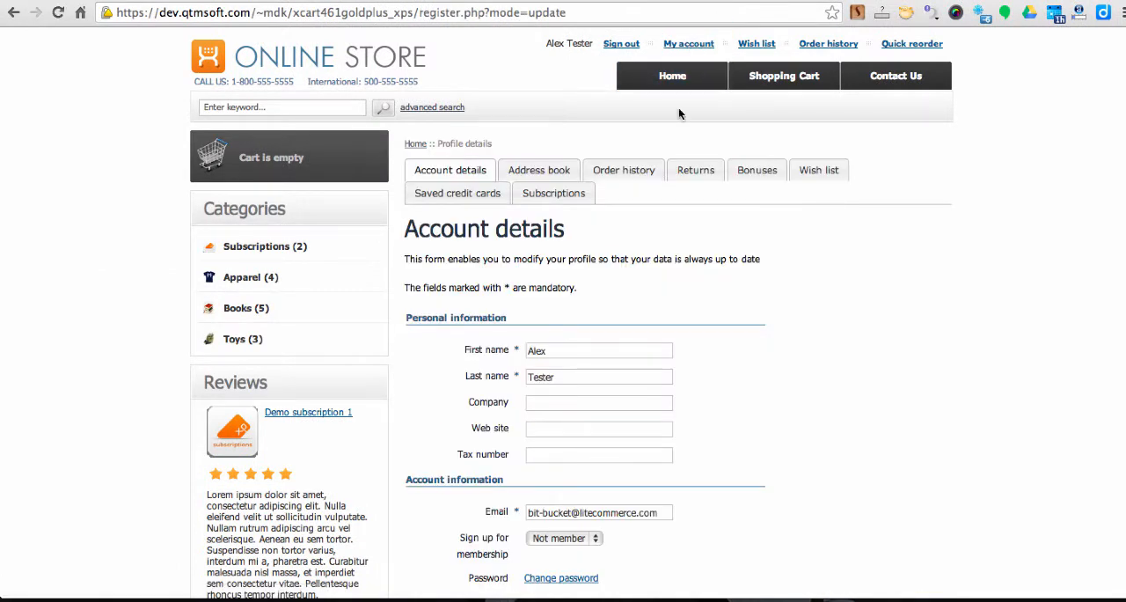
left_click(555, 194)
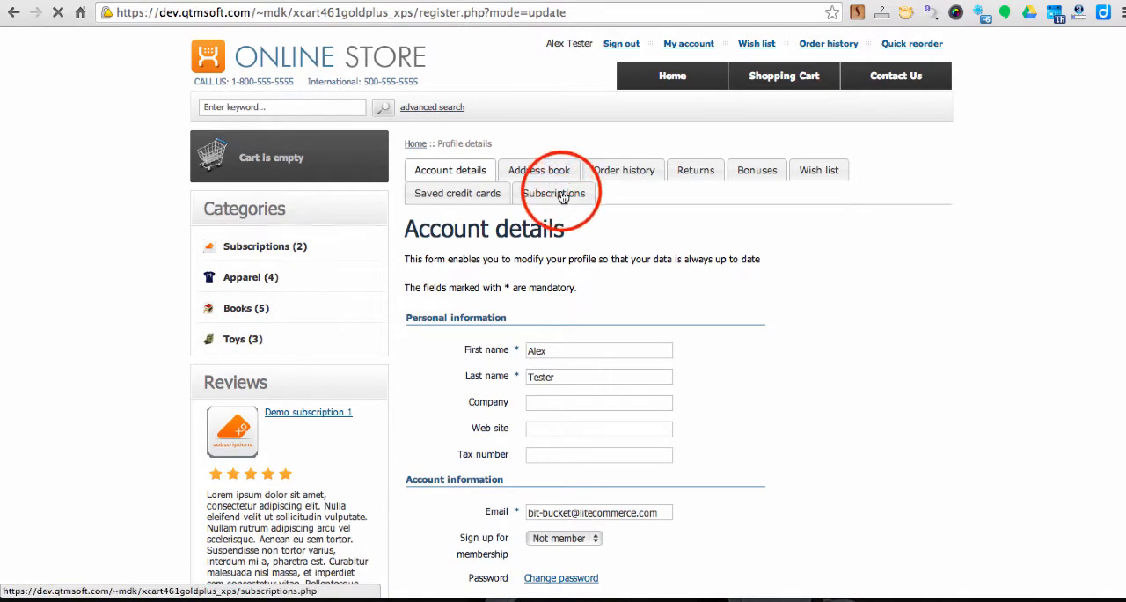
left_click(555, 194)
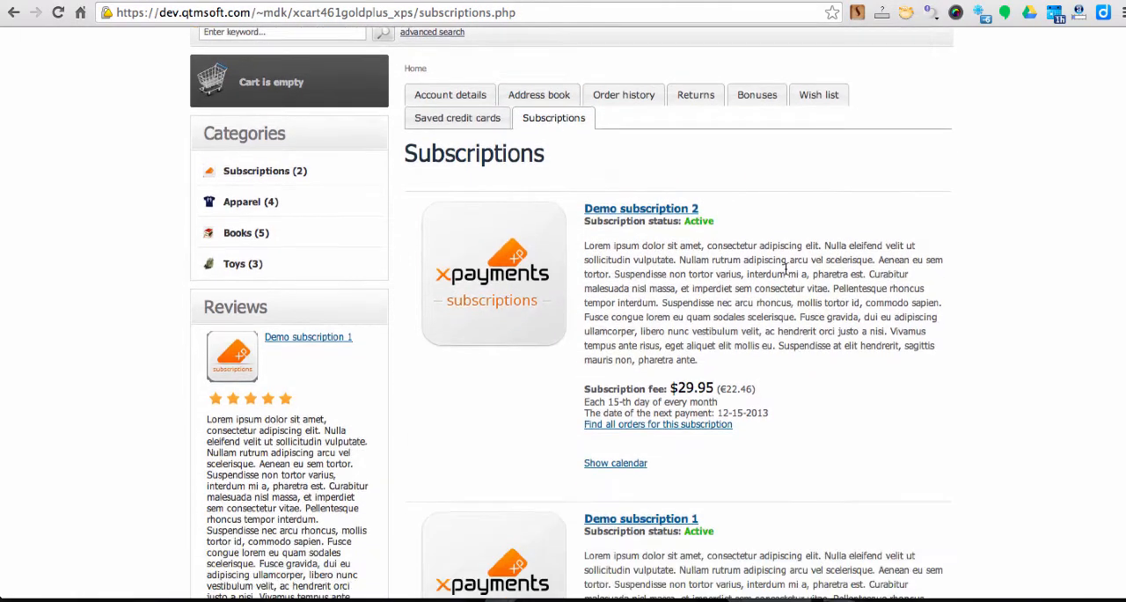
scroll("down", 3)
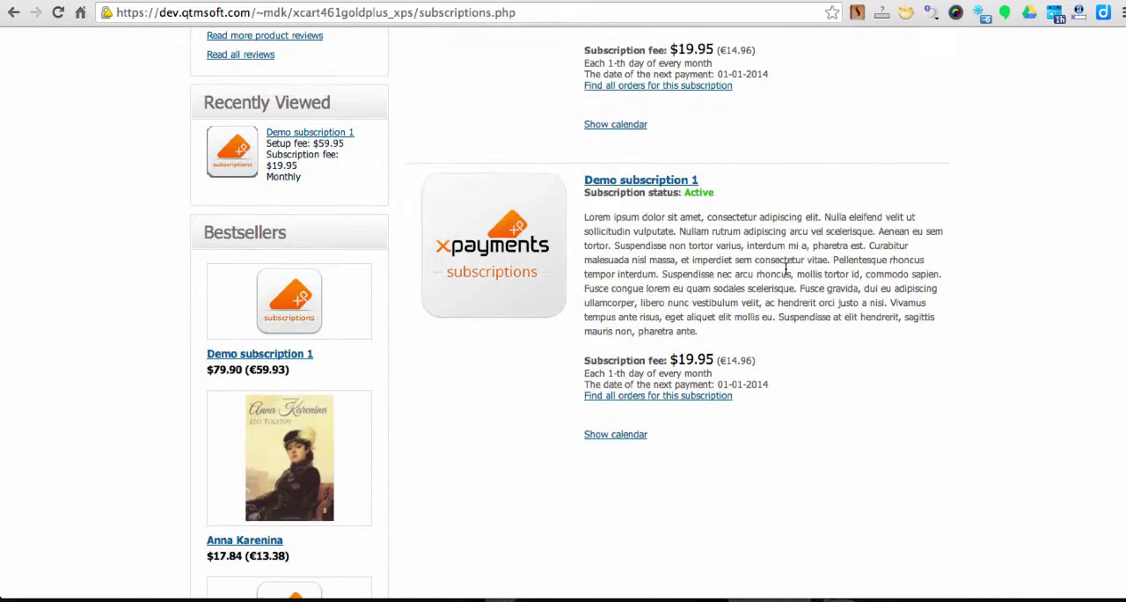
scroll("down", 3)
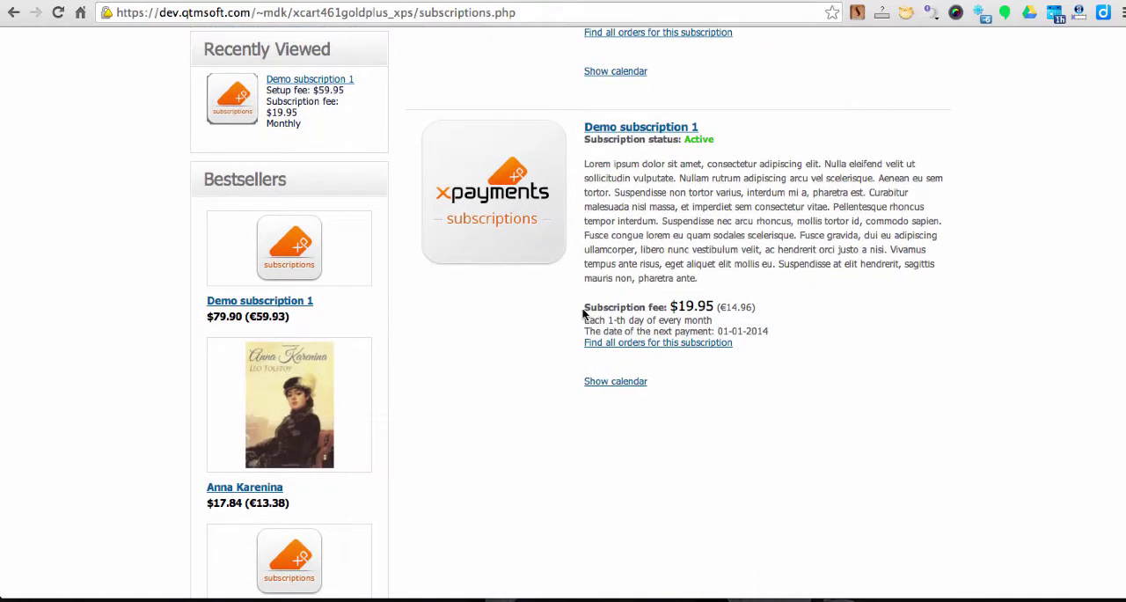
left_click(734, 378)
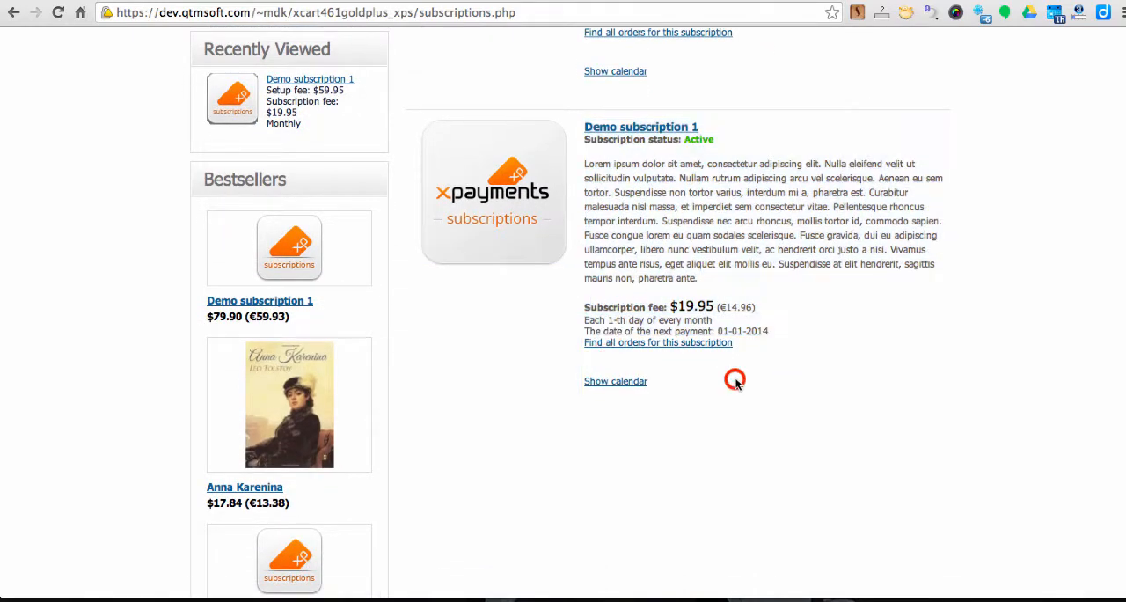
- Check Demo subscription 1's payment calendar, then list all orders for that subscription
left_click(616, 381)
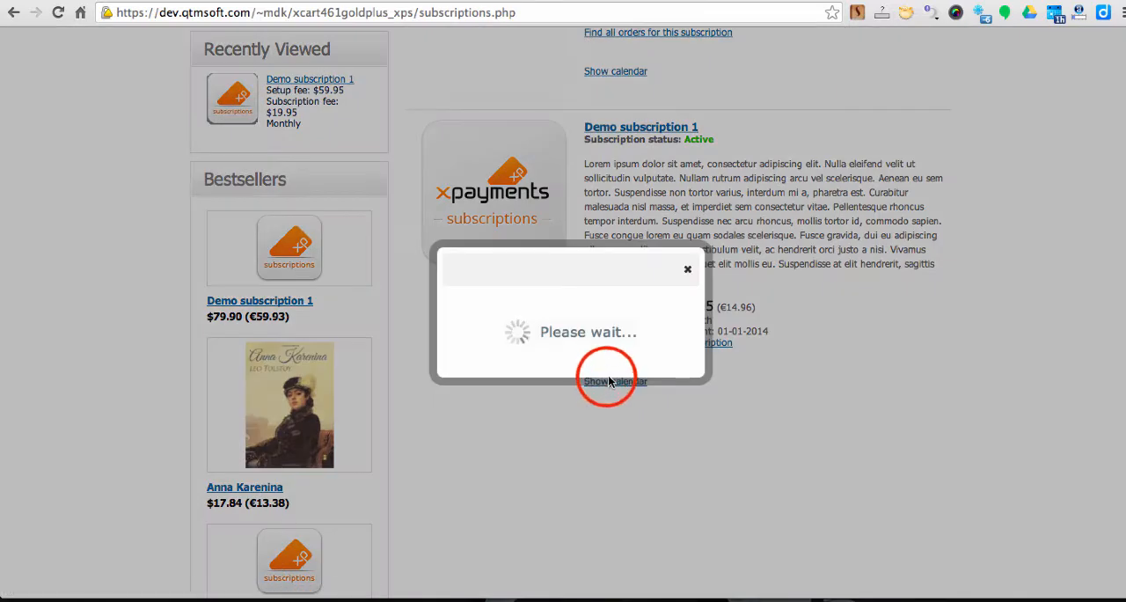
left_click(616, 380)
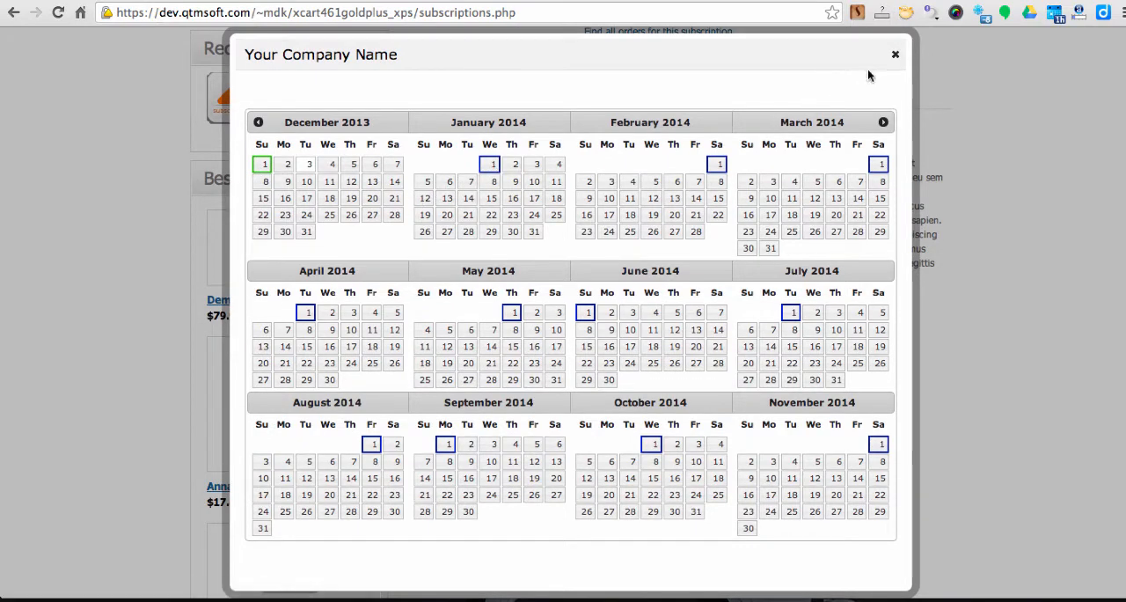
left_click(894, 55)
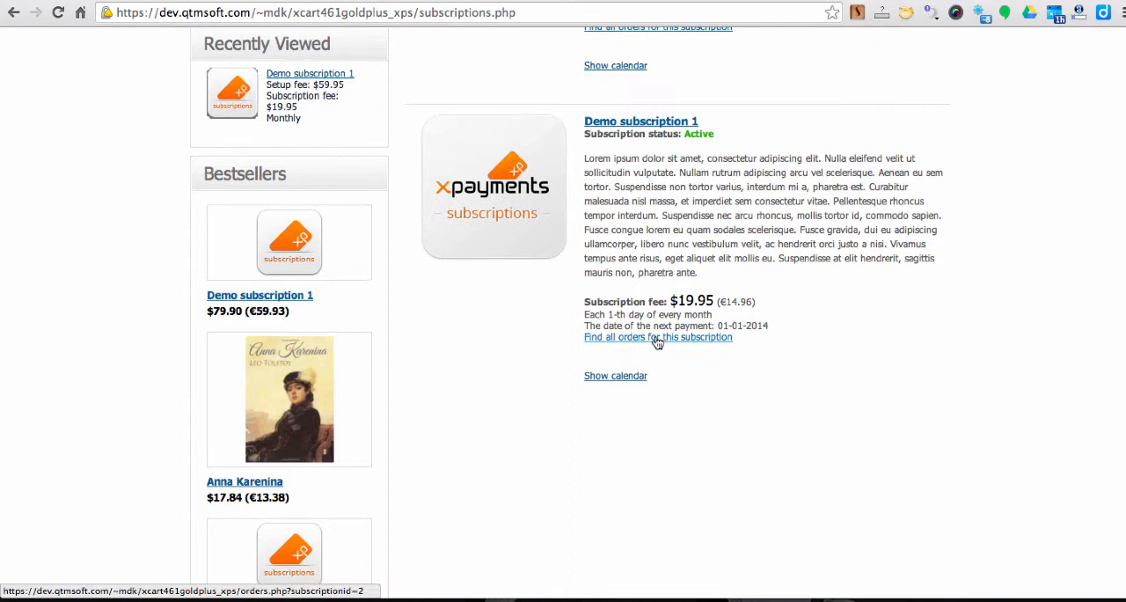
left_click(659, 340)
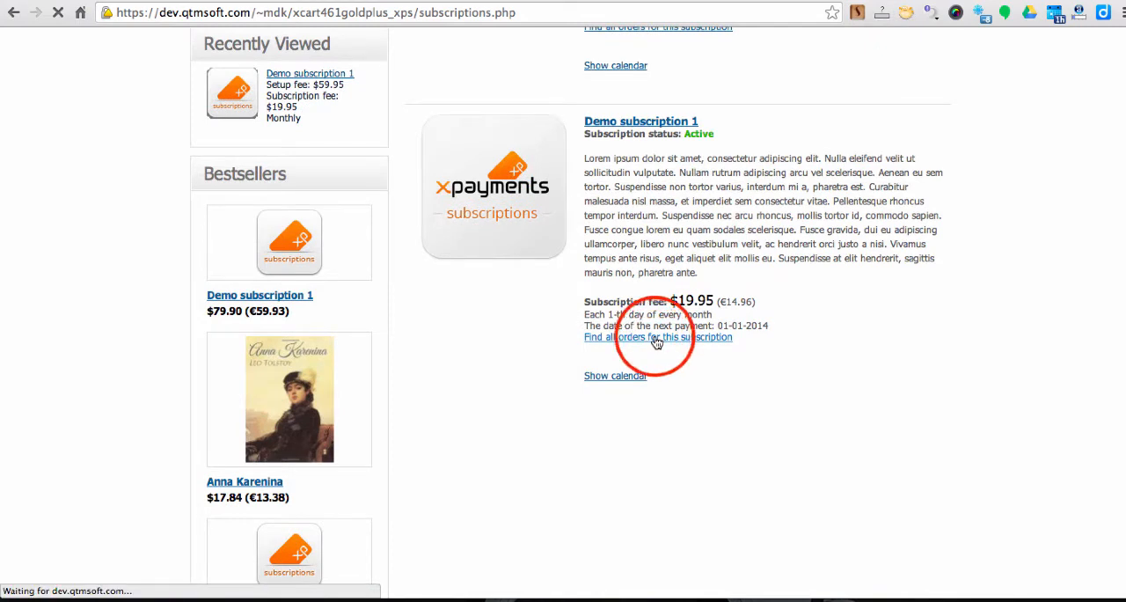
left_click(658, 338)
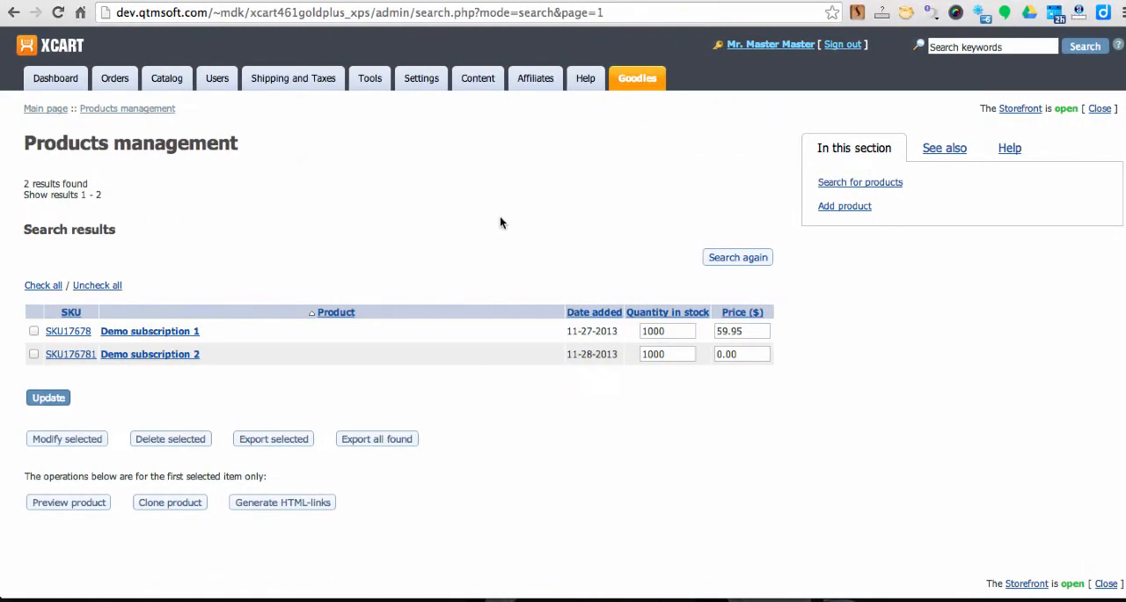
mouse_move(120, 336)
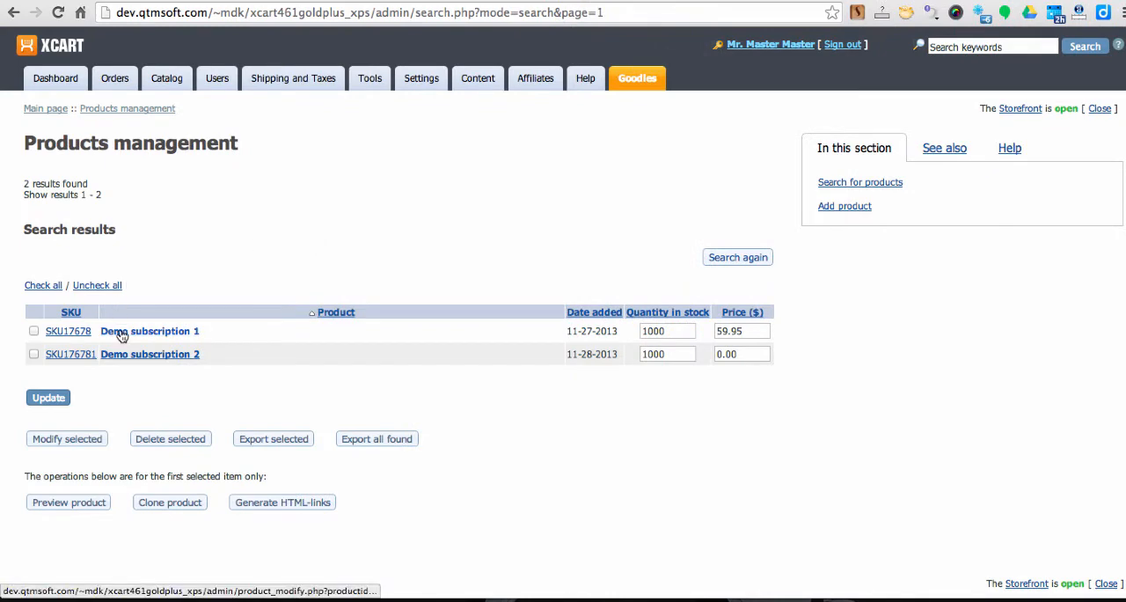
- Edit Demo subscription 1 in admin and bring its subscription billing settings into view
left_click(149, 331)
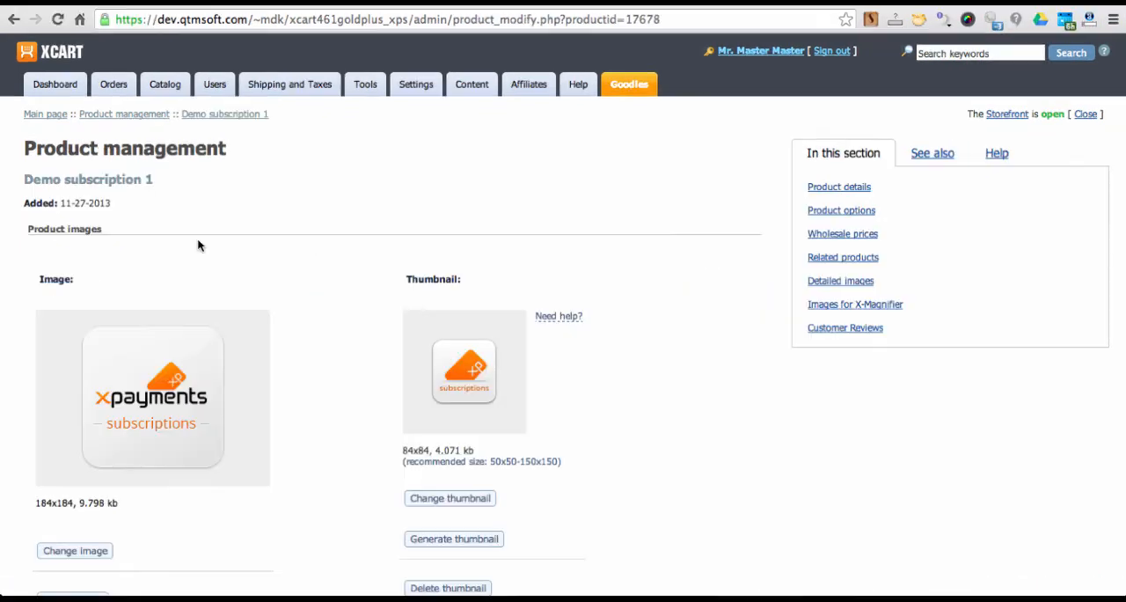
scroll("down", 3)
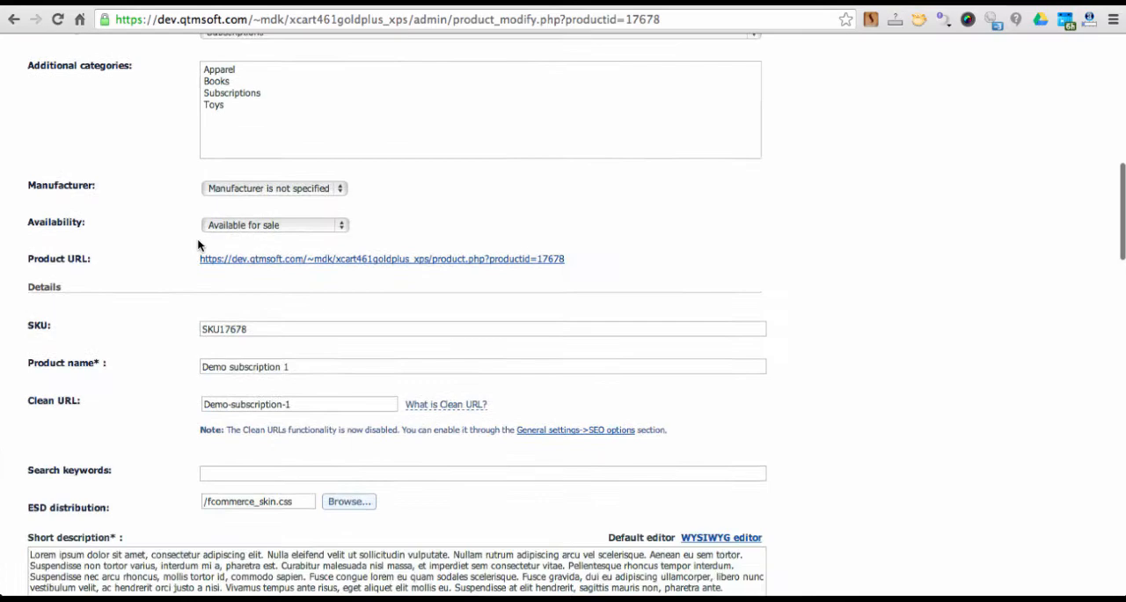
scroll("down", 3)
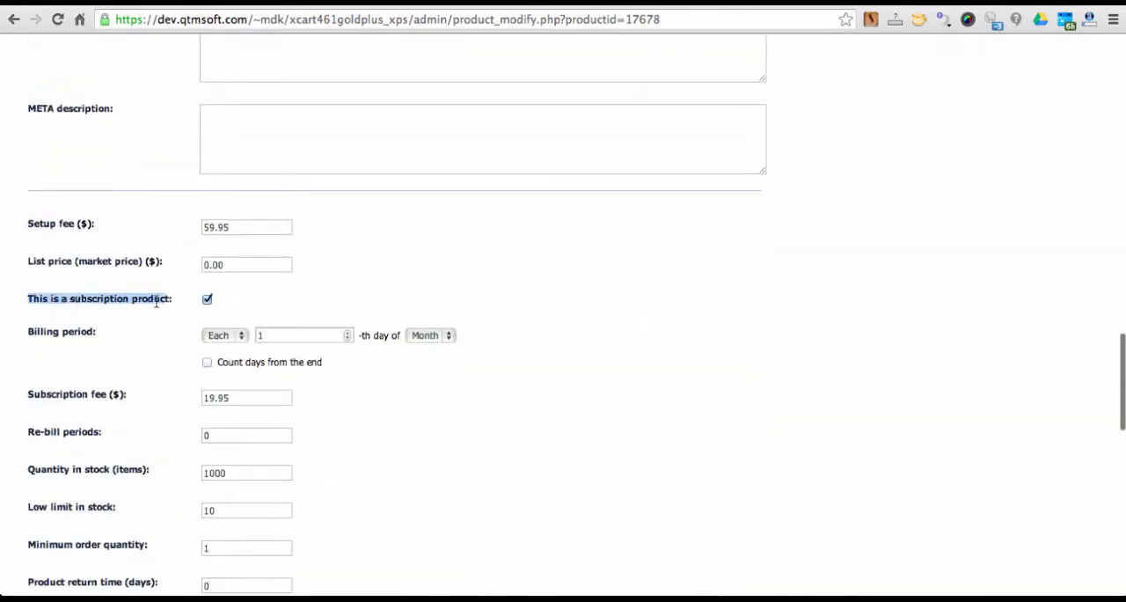
mouse_move(178, 289)
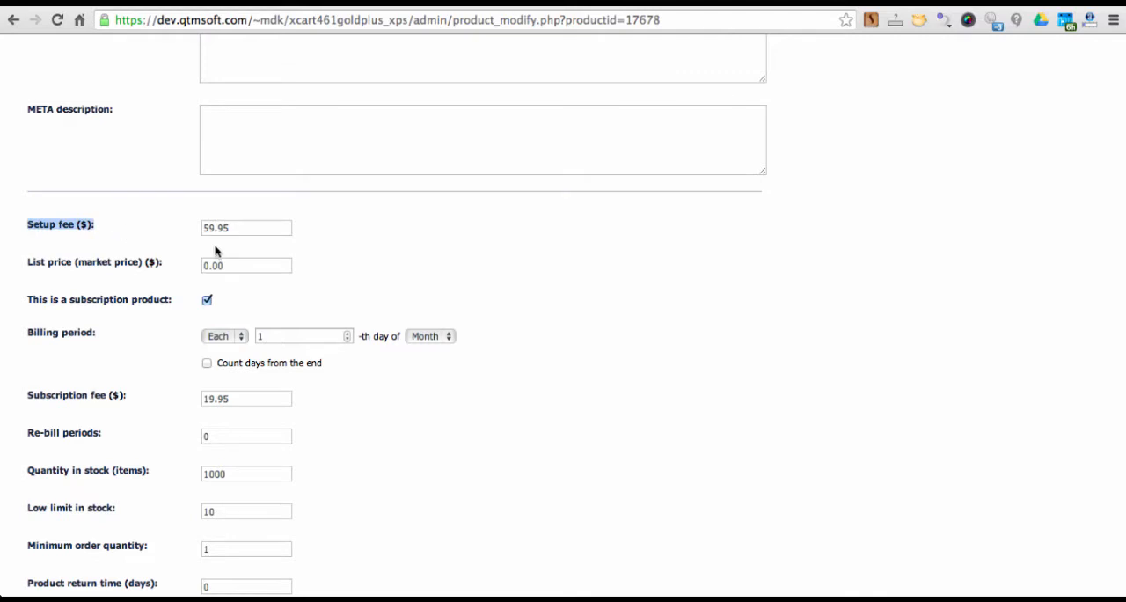
mouse_move(191, 238)
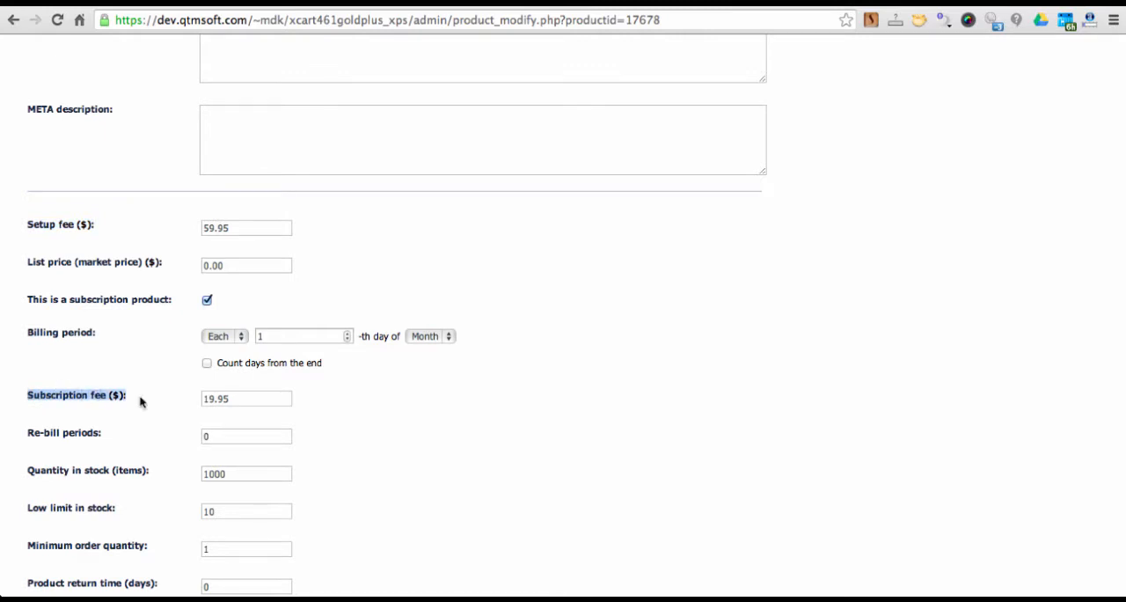
mouse_move(182, 390)
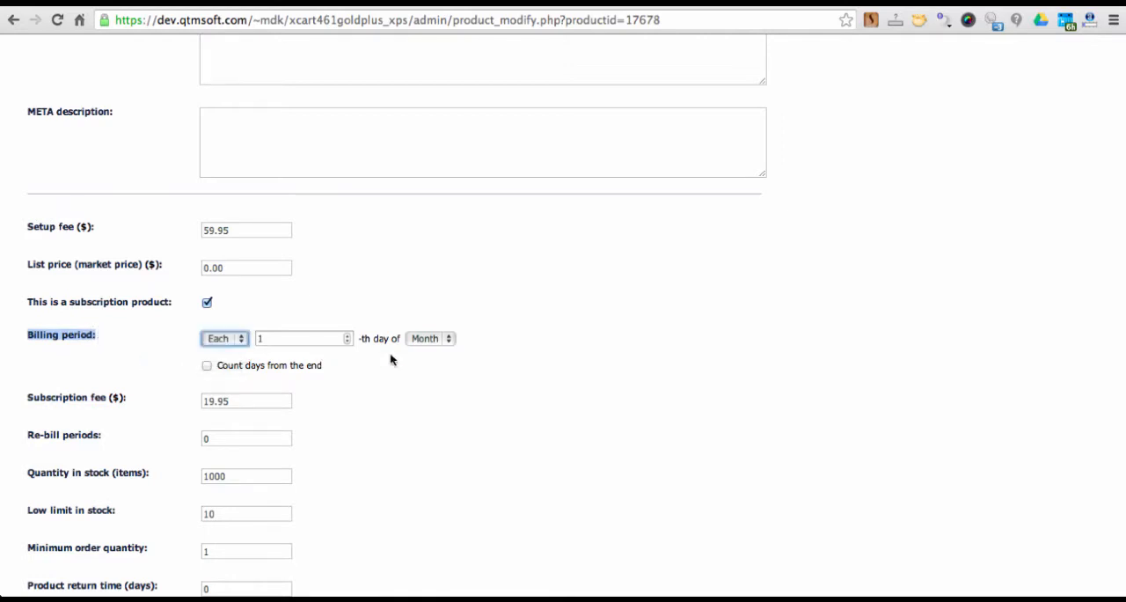
- Set the product's billing period to every 5 weeks and go to the Modules page
left_click(430, 338)
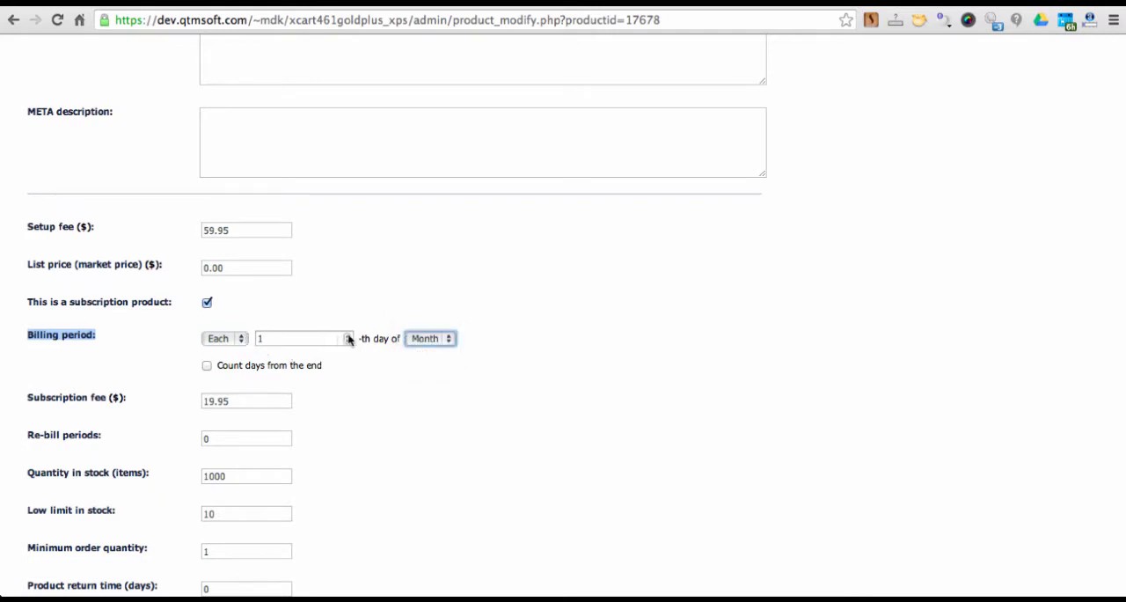
left_click(220, 338)
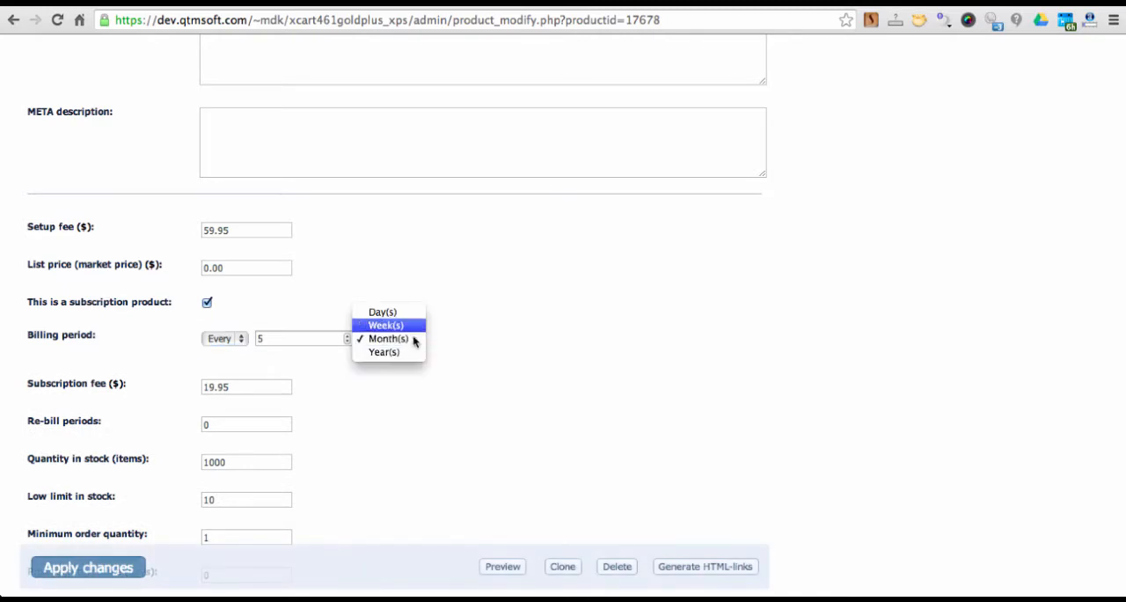
left_click(385, 324)
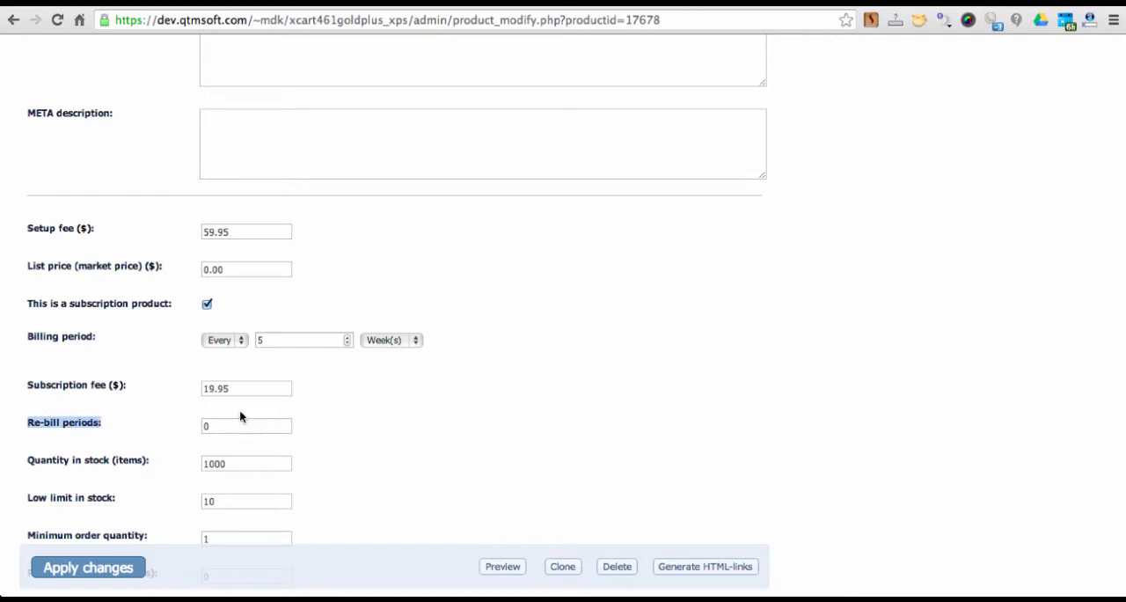
mouse_move(74, 436)
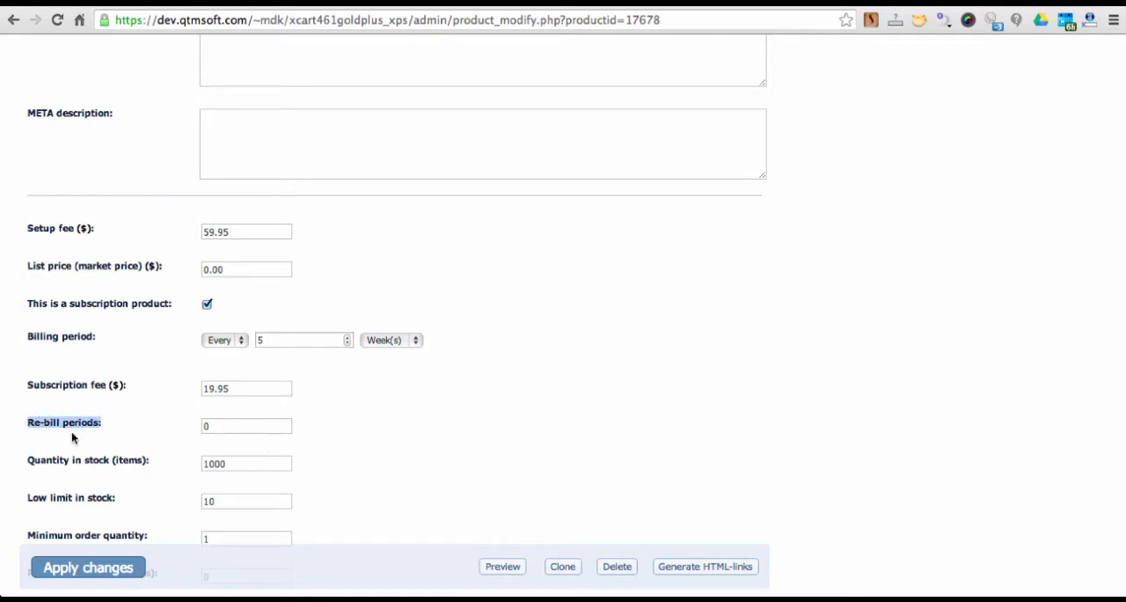
left_click(246, 426)
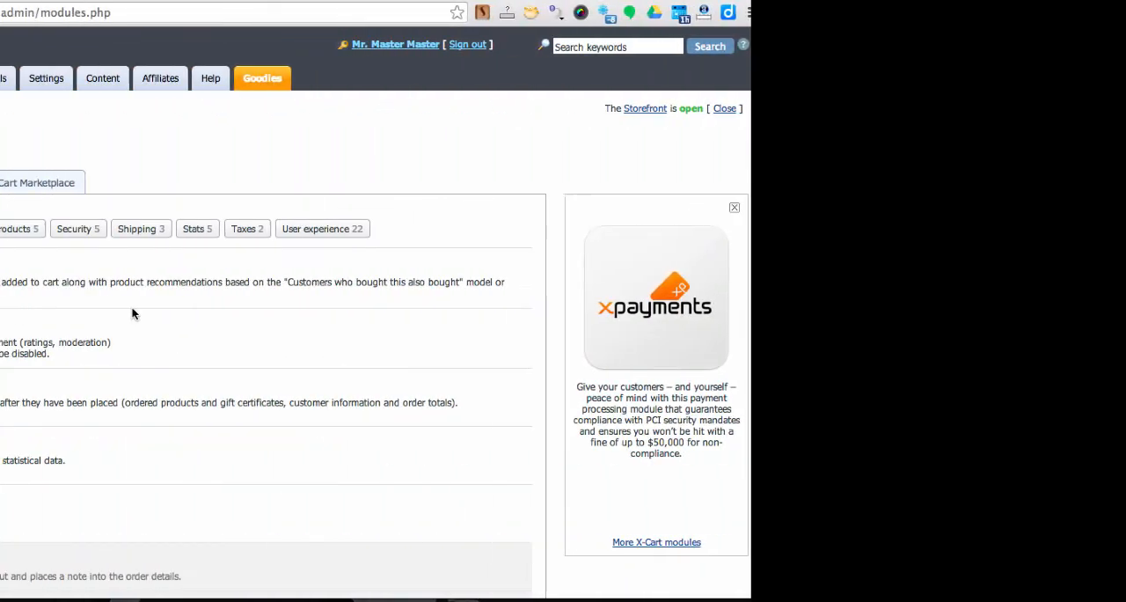
- Review the X-Payments Subscriptions module's rebill and notification settings, then go to Orders management
scroll("down", 3)
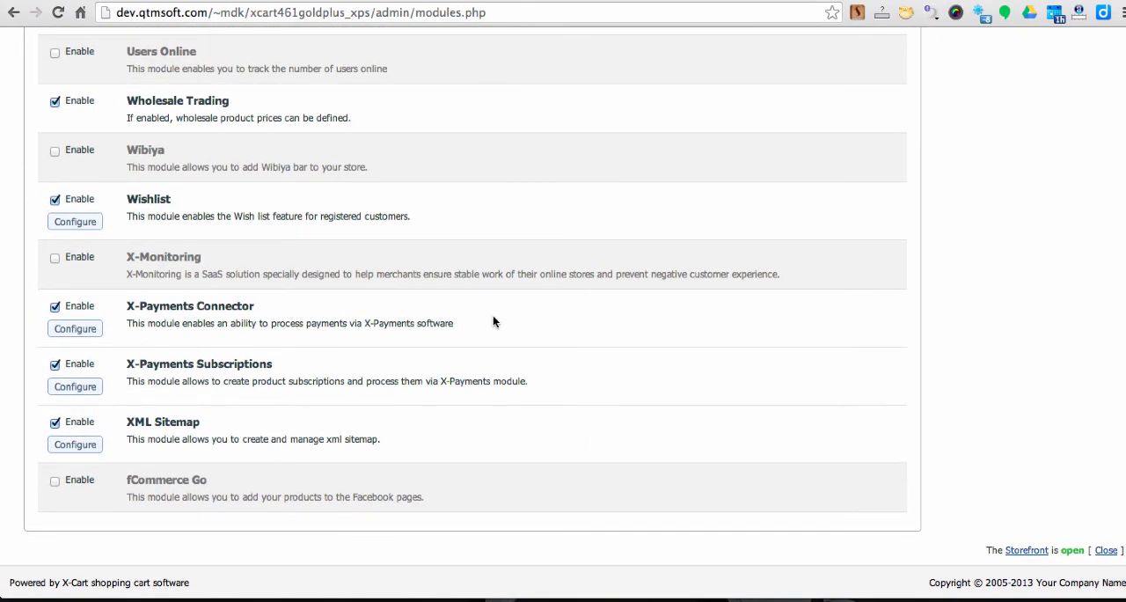
left_click(74, 387)
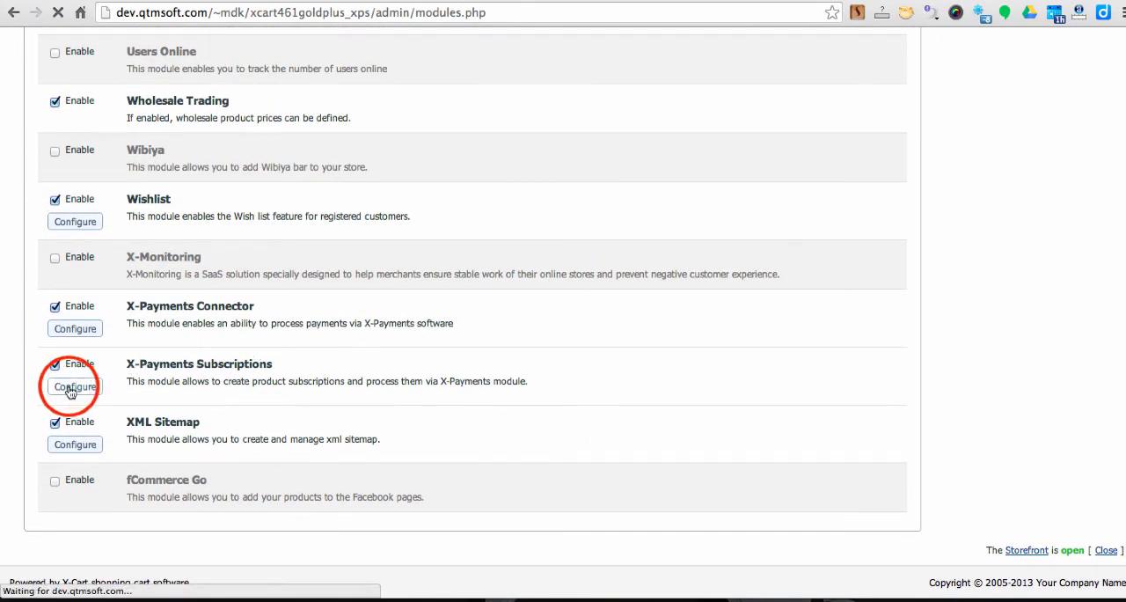
left_click(74, 387)
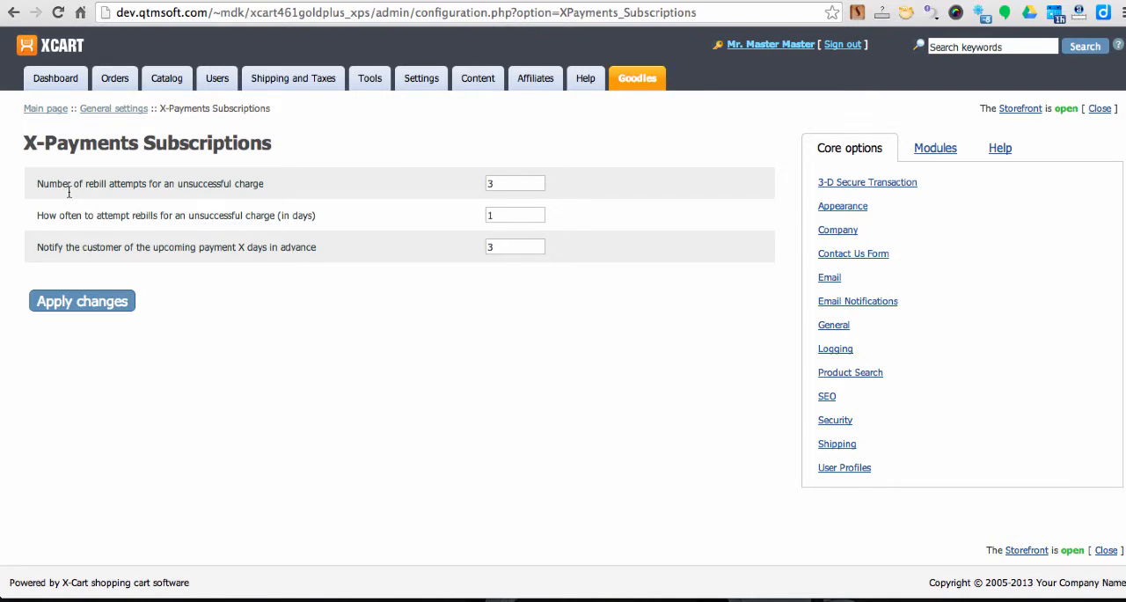
mouse_move(197, 186)
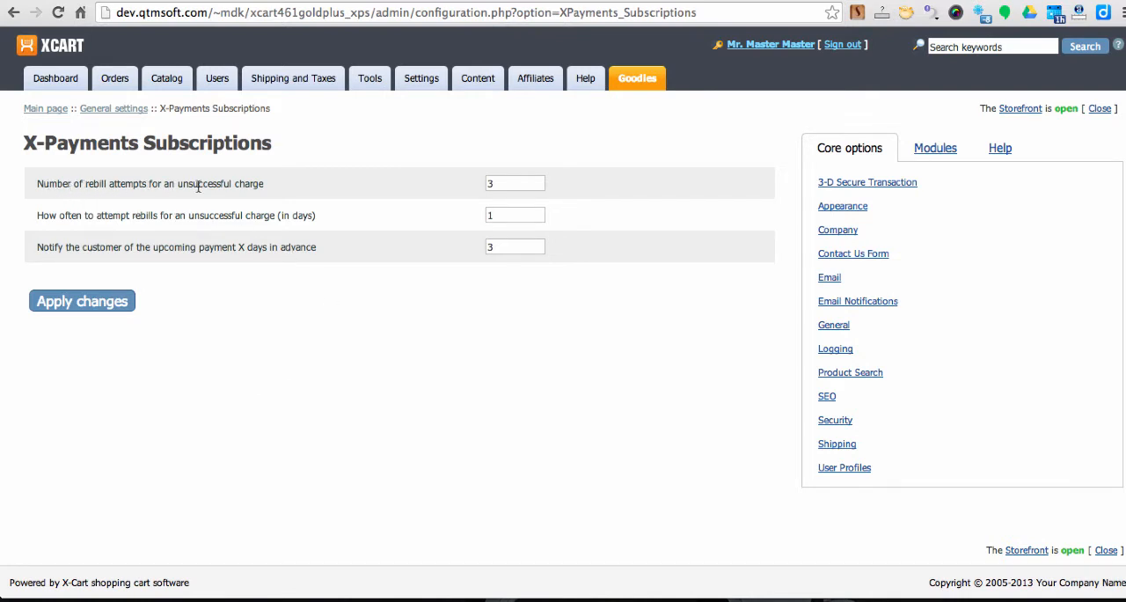
left_click(513, 183)
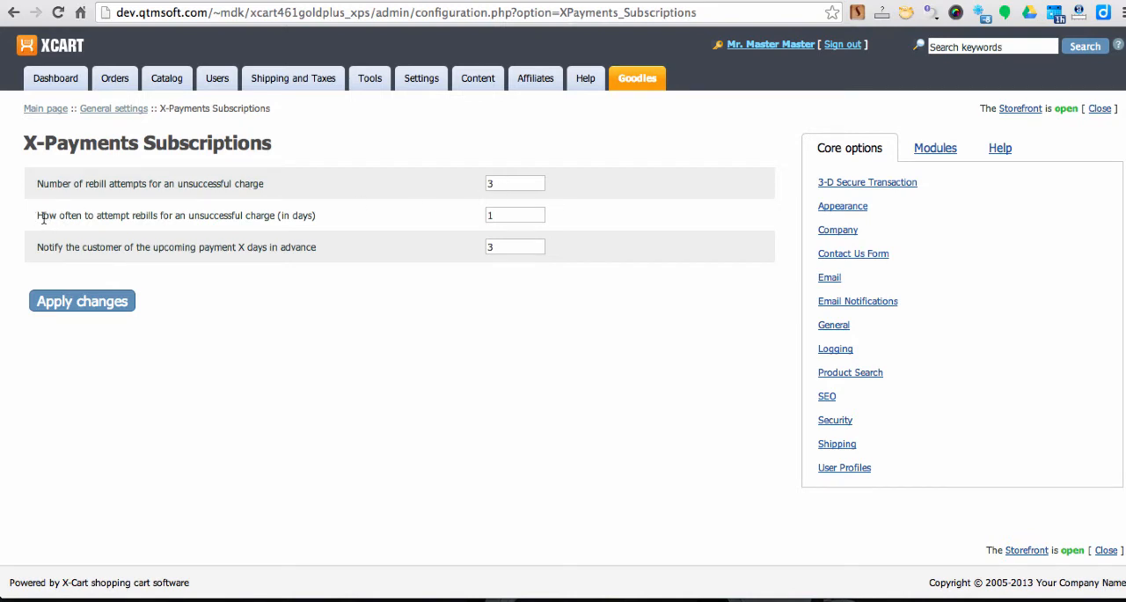
mouse_move(331, 225)
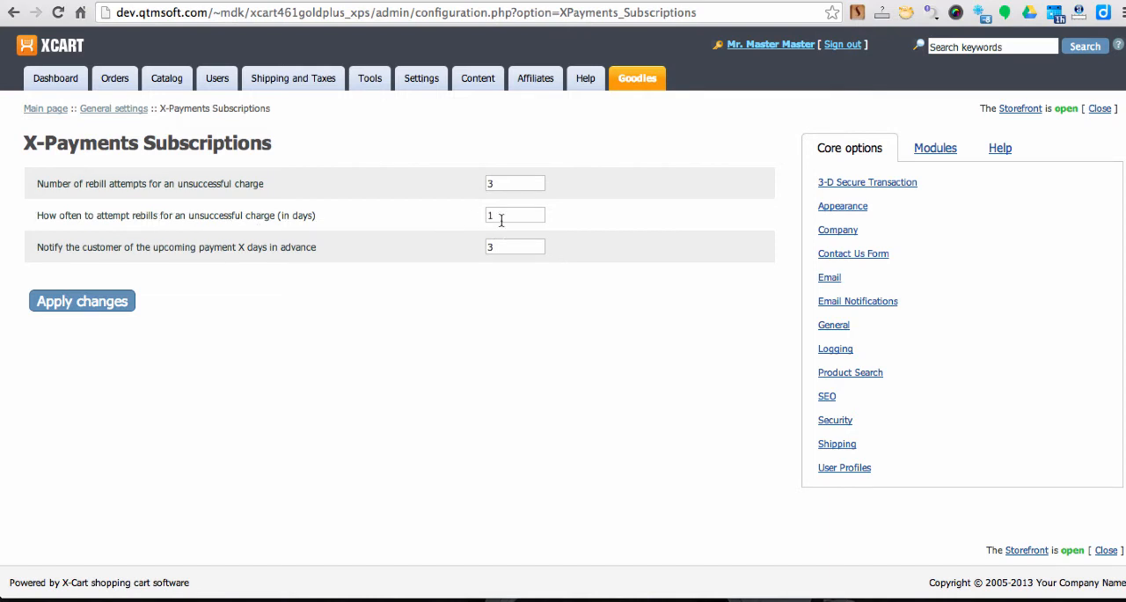
mouse_move(194, 230)
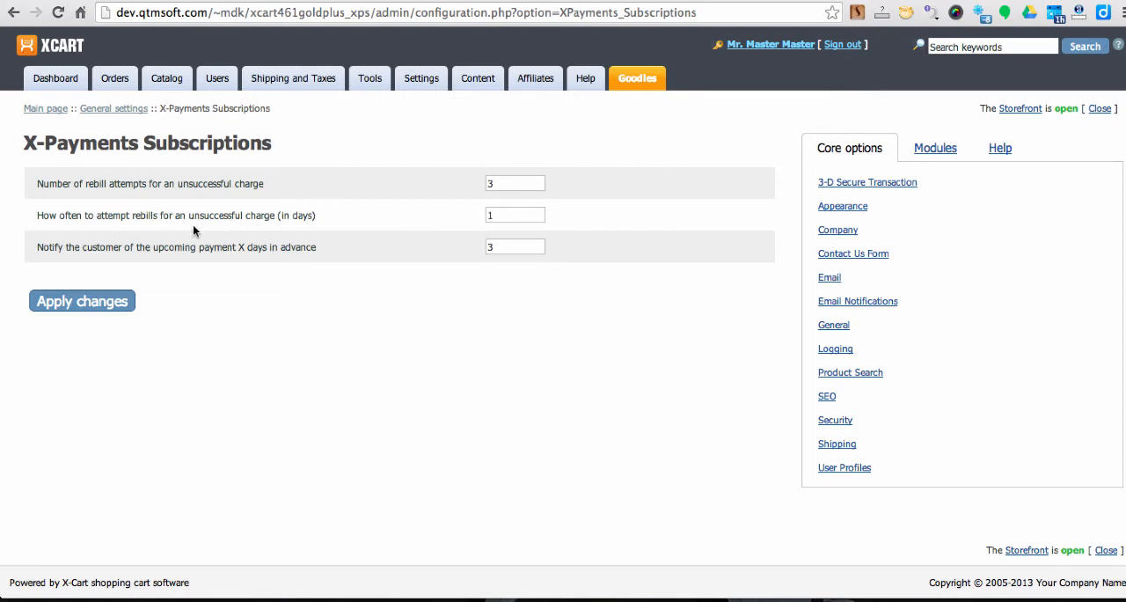
mouse_move(200, 253)
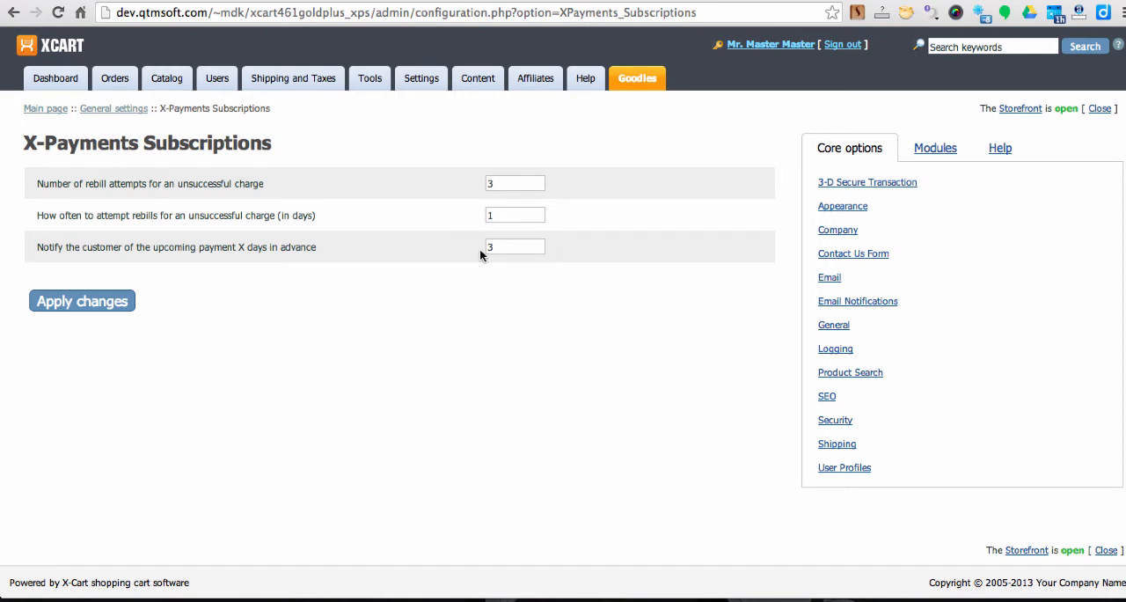
left_click(115, 77)
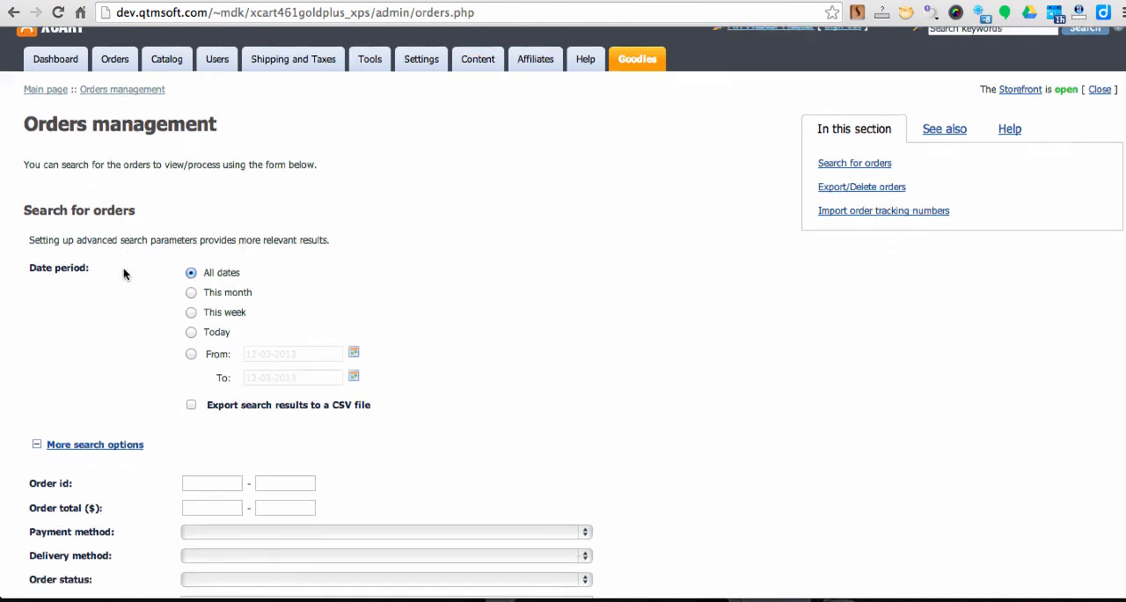
- Search orders for customer last name Tester, showing subscription orders only
scroll("down", 3)
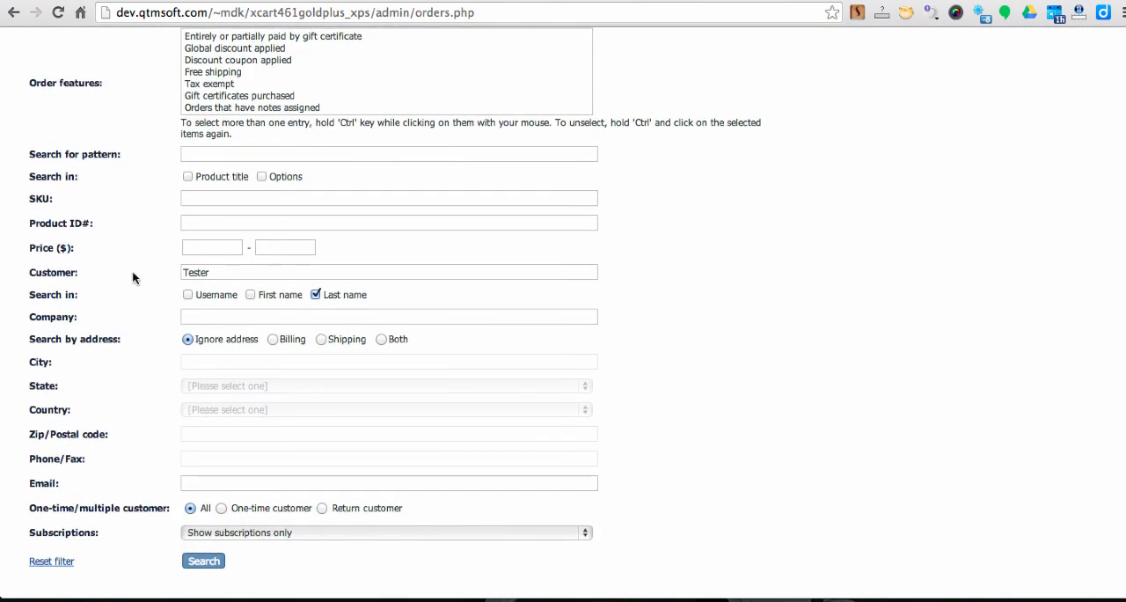
left_click(389, 271)
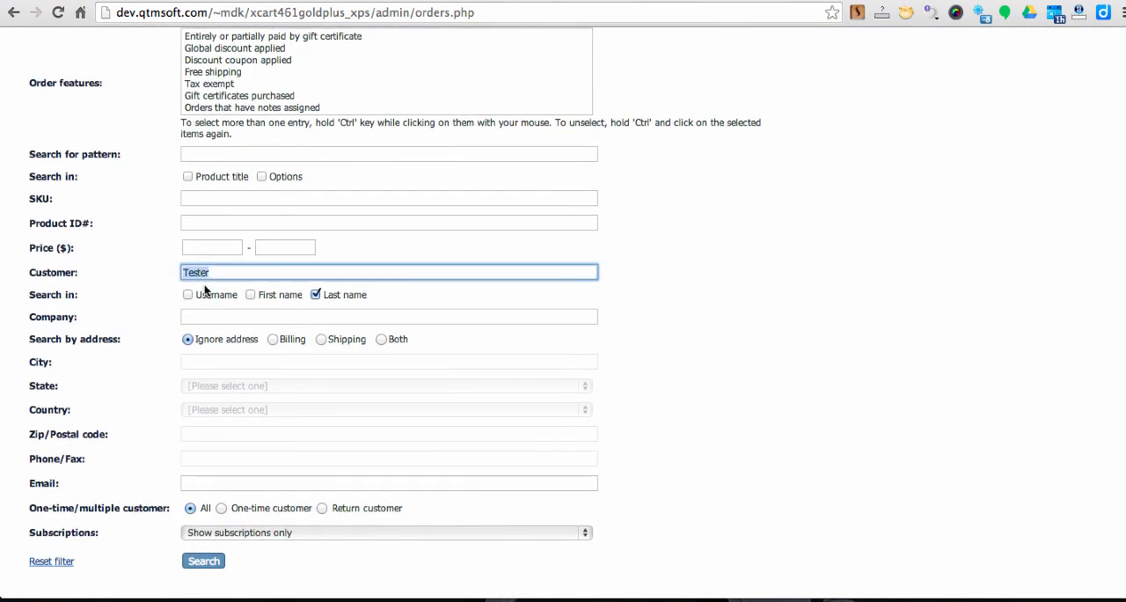
scroll("down", 3)
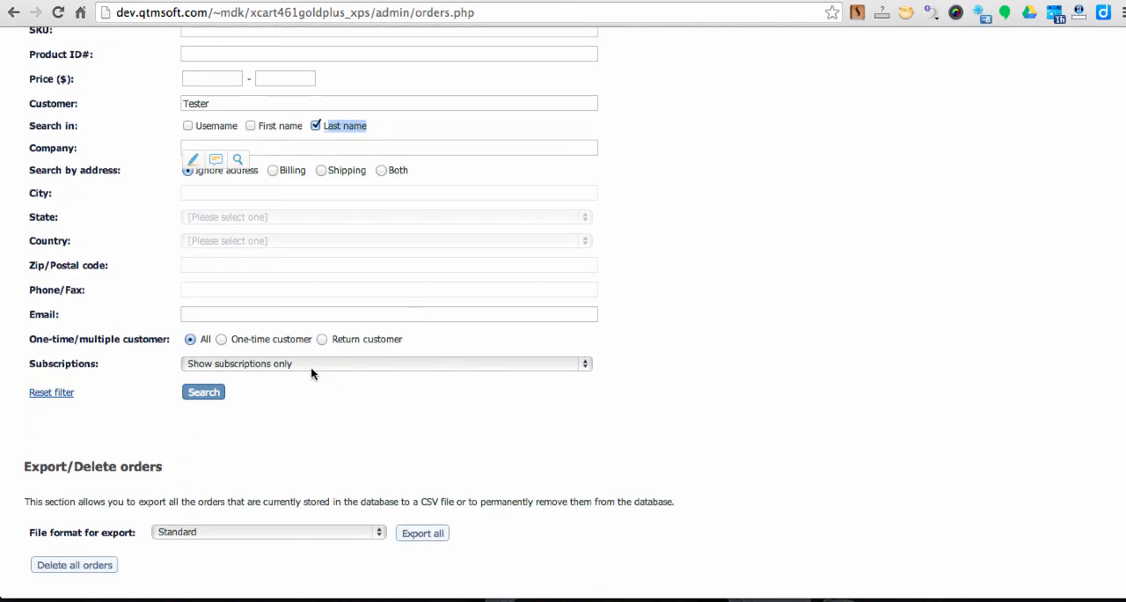
left_click(204, 391)
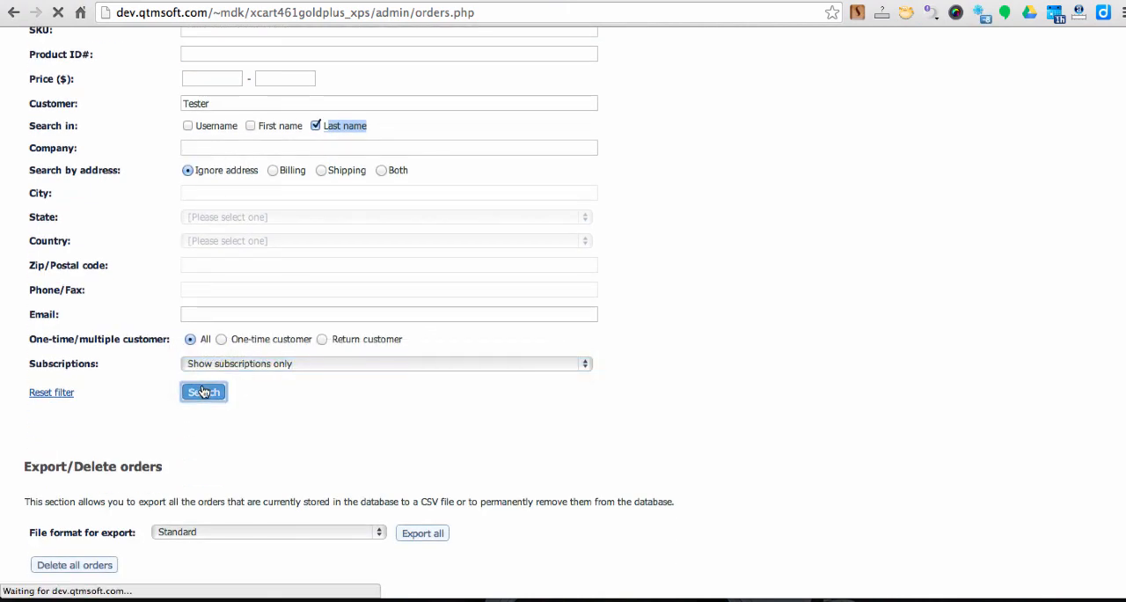
left_click(204, 390)
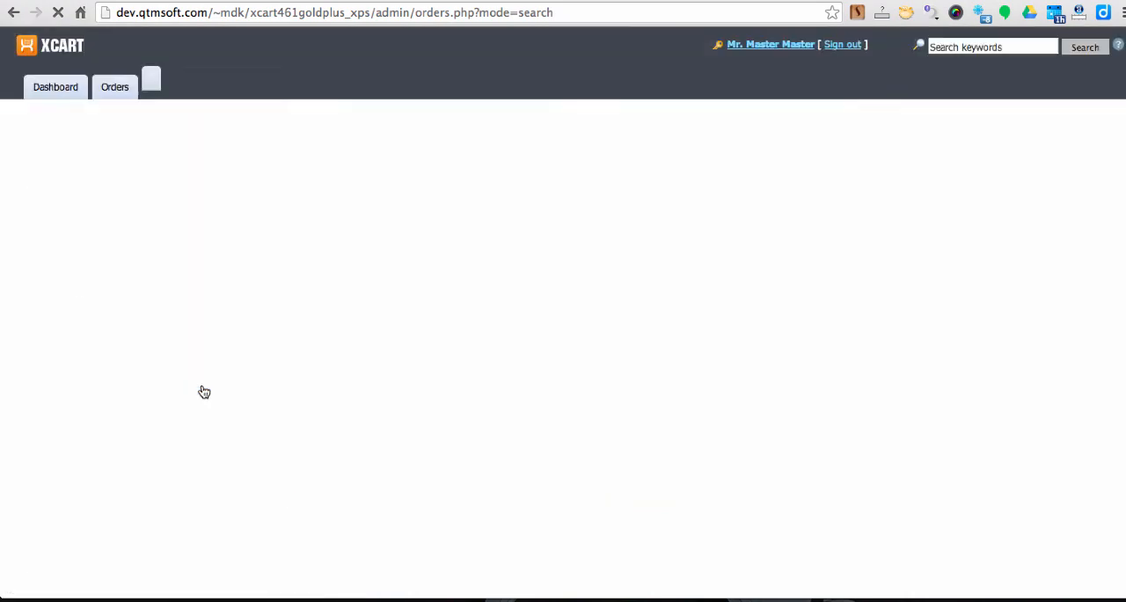